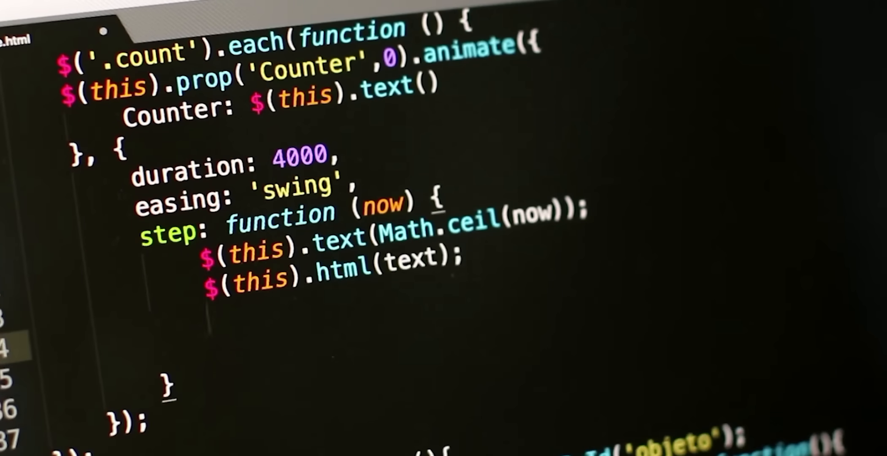
# Step: Add an empty if() statement inside the counter animation's step function
pyautogui.write('if()')
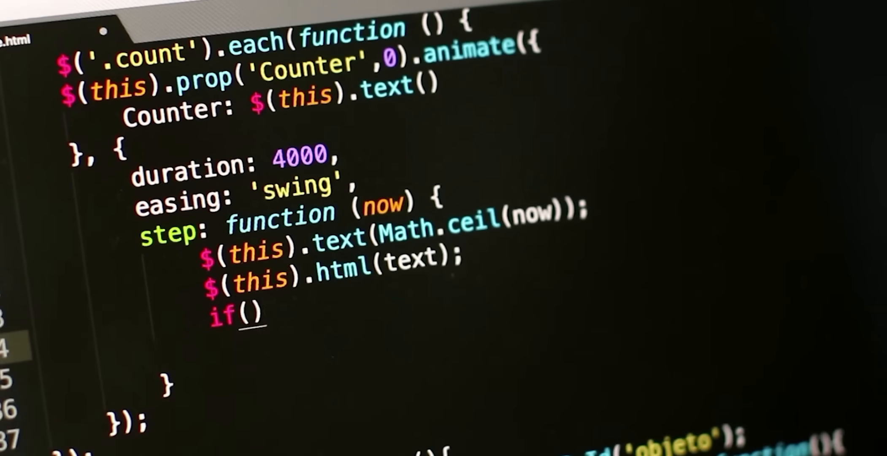
pyautogui.write('initi')
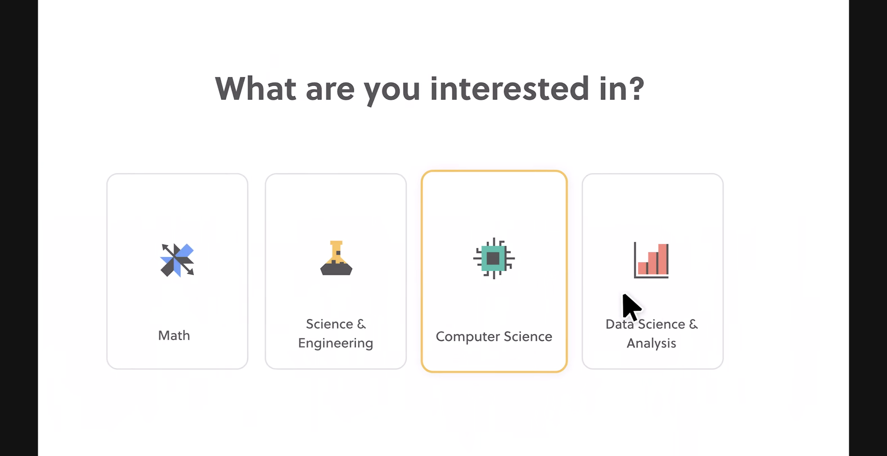
# Step: Choose Computer Science, move the GPS satellite, toggle the Y-axis scale and run the Python program
pyautogui.click(493, 272)
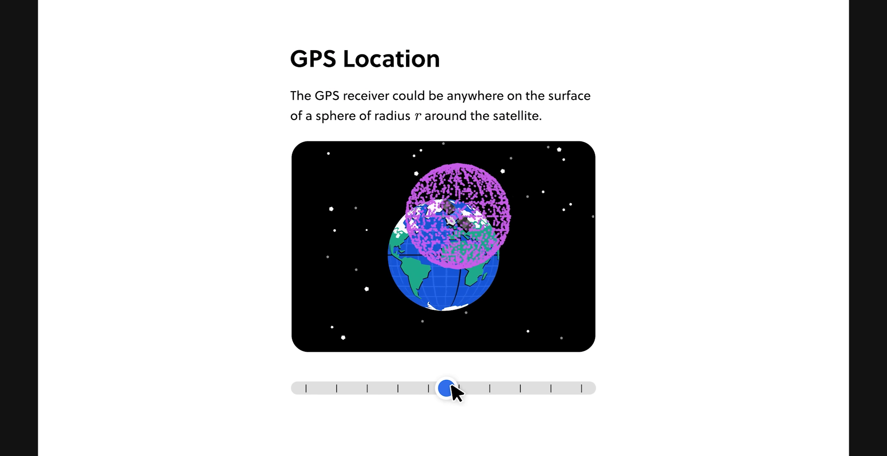
pyautogui.moveTo(444, 388); pyautogui.dragTo(393, 388)
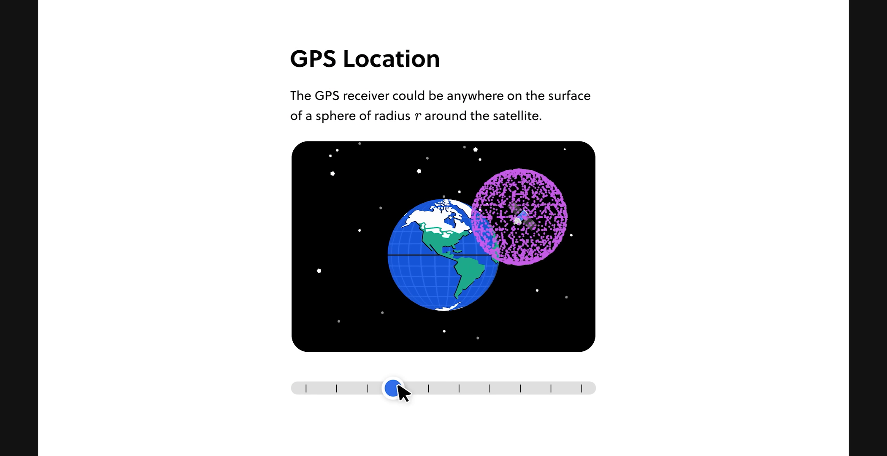
pyautogui.moveTo(394, 389); pyautogui.dragTo(539, 388)
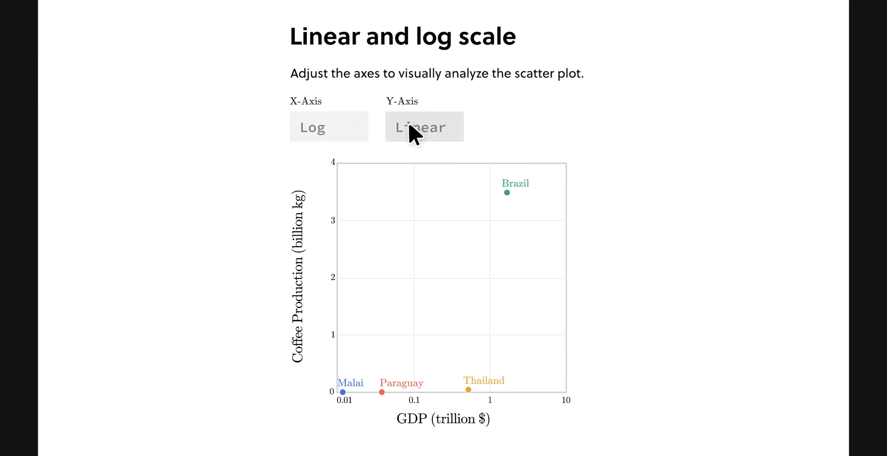
pyautogui.click(424, 126)
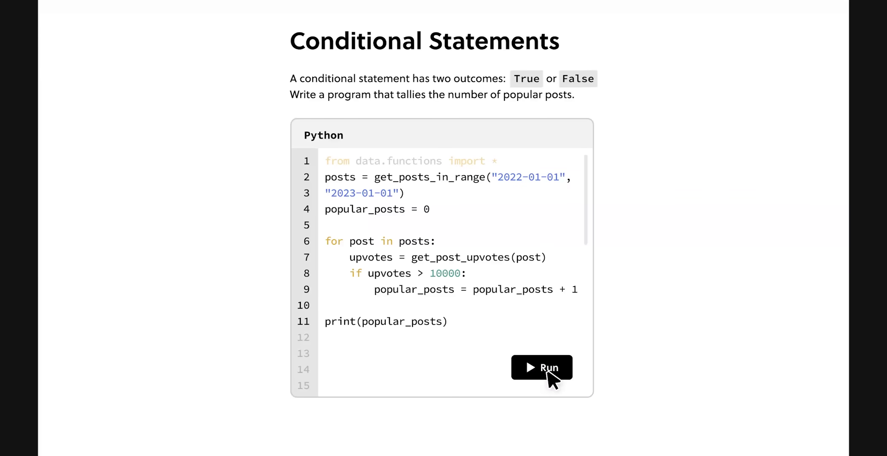
pyautogui.click(541, 366)
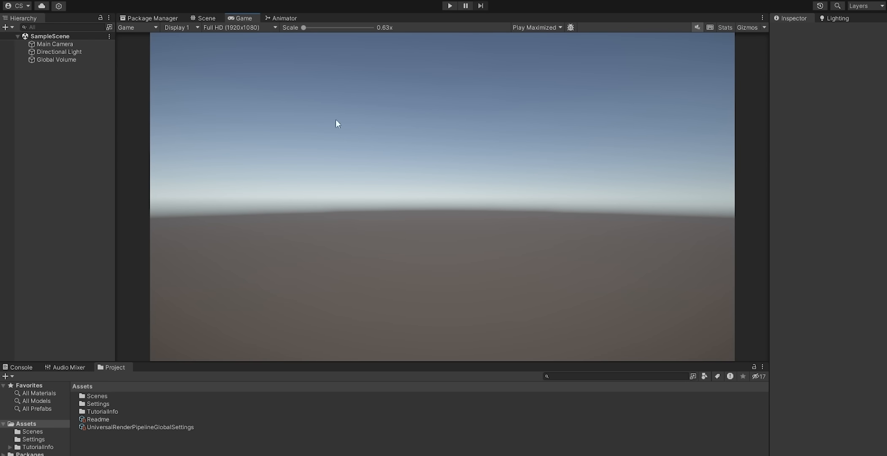
# Step: Show the Scene view, select Global Volume, clear the selection and begin creating an object
pyautogui.click(207, 18)
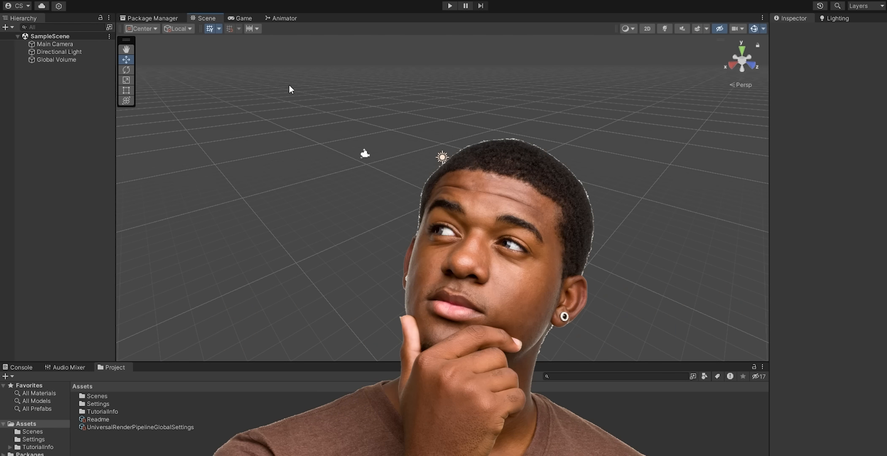
pyautogui.click(56, 44)
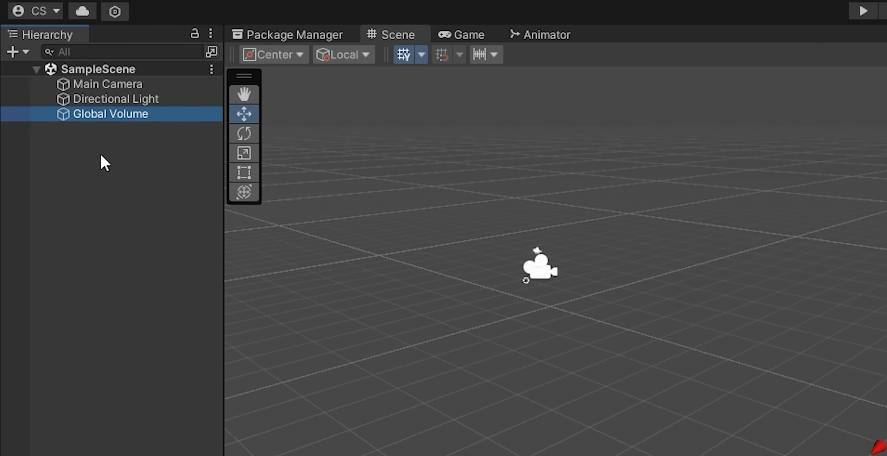
pyautogui.click(254, 247)
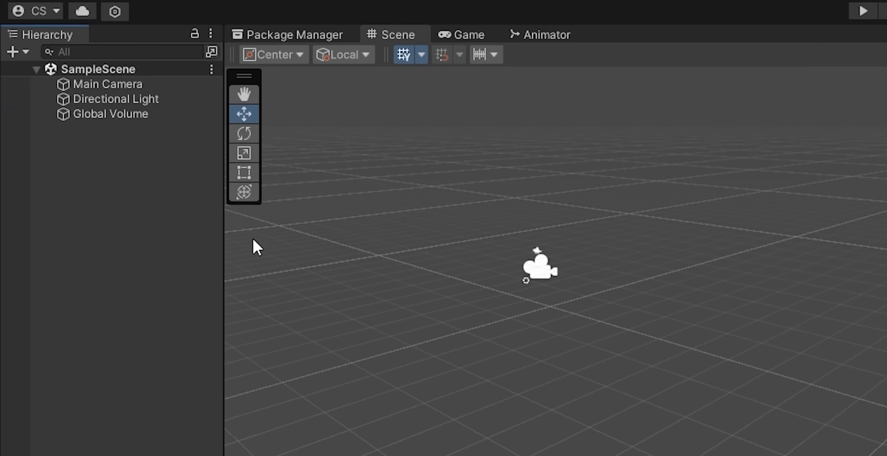
pyautogui.click(108, 83)
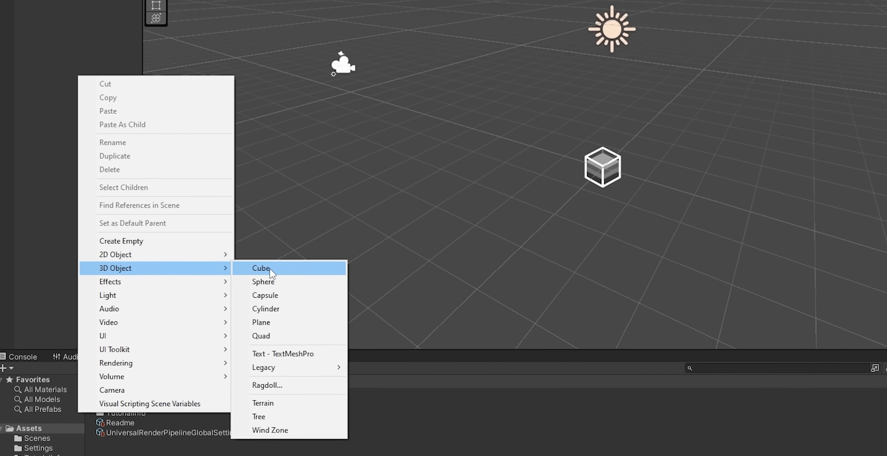
# Step: Create a Cube 3D object in the scene Hierarchy
pyautogui.click(260, 268)
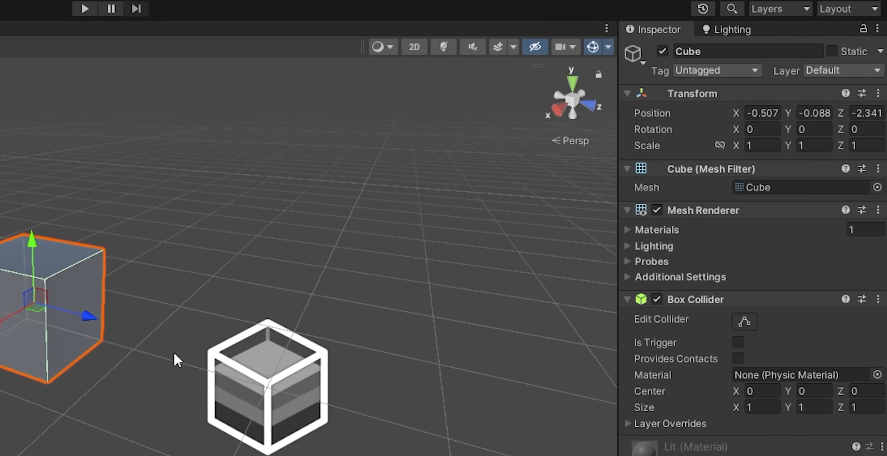
pyautogui.moveTo(87, 431)
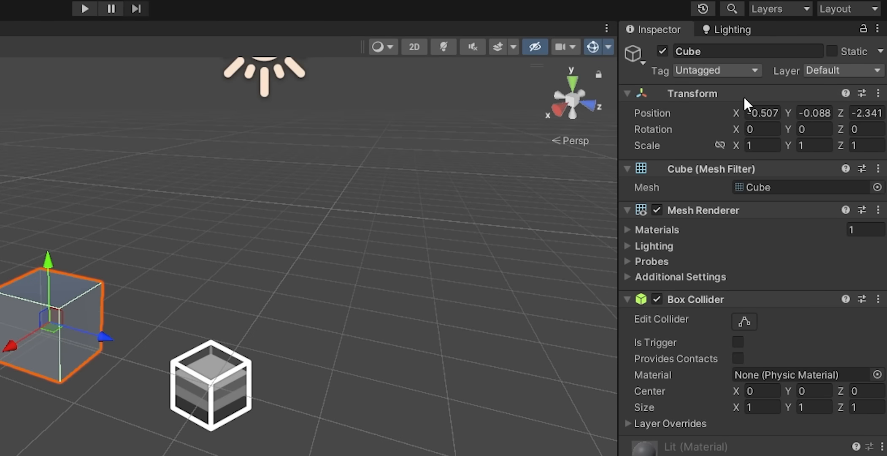
pyautogui.moveTo(735, 119)
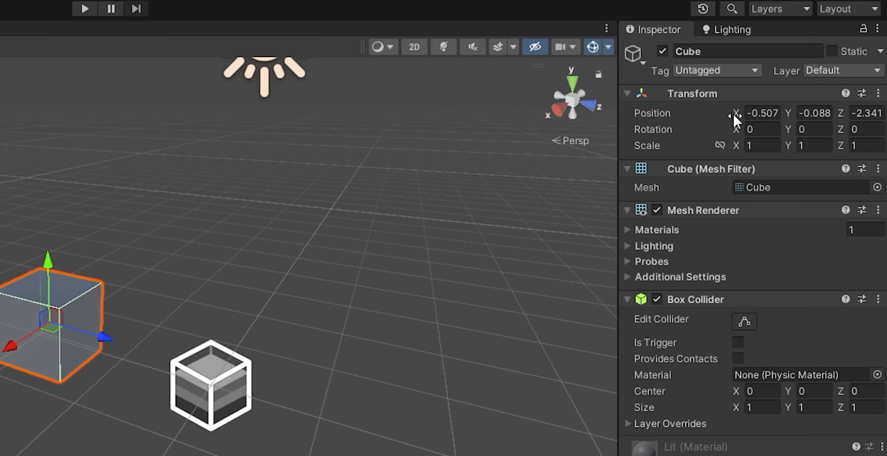
# Step: Scrub the cube's Transform Position X to roughly -0.81
pyautogui.moveTo(763, 113); pyautogui.dragTo(763, 112)
pyautogui.write('-0.81')
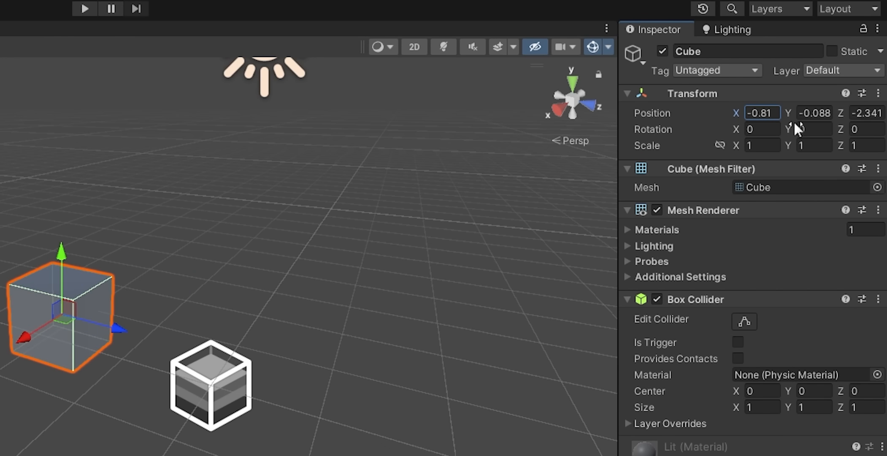
pyautogui.write('0.85')
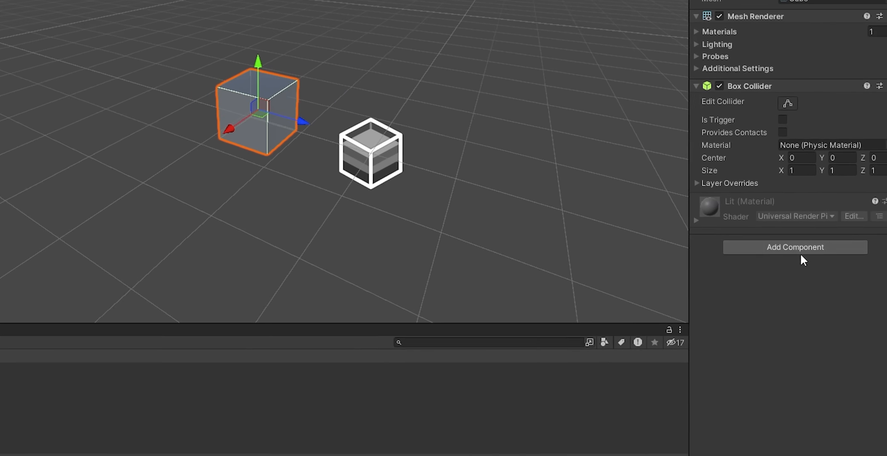
# Step: Add a new script component named CubeMove to the cube via Create and Add
pyautogui.click(795, 247)
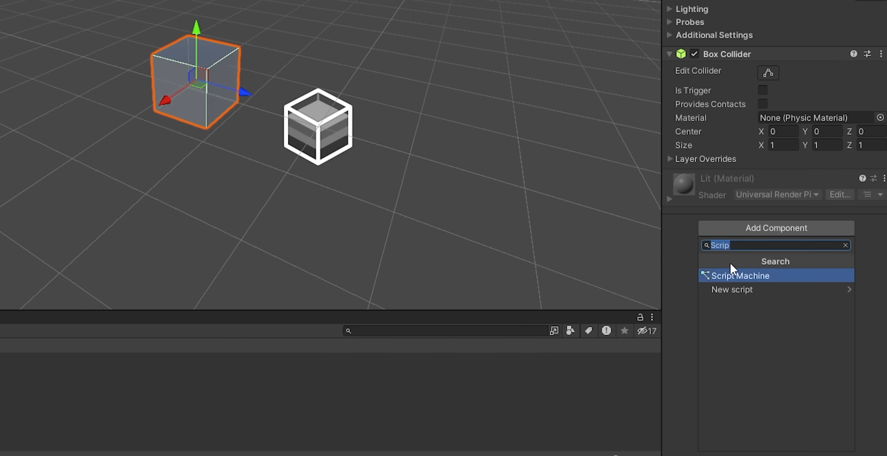
pyautogui.moveTo(741, 288)
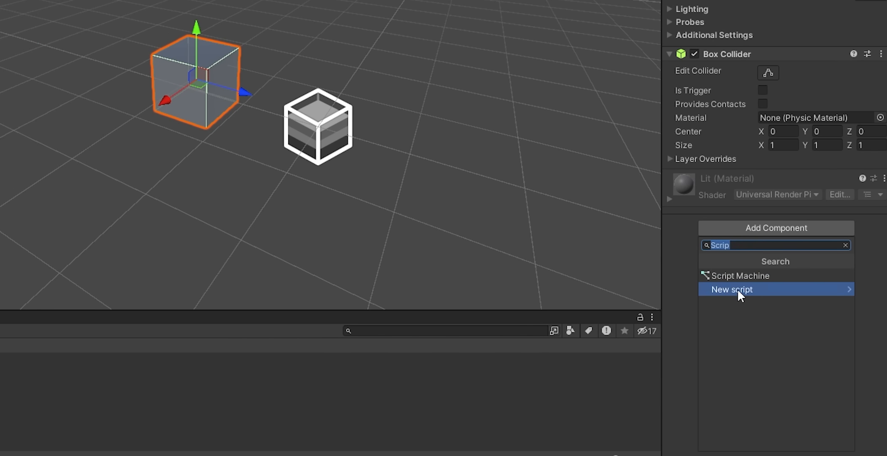
pyautogui.write('new')
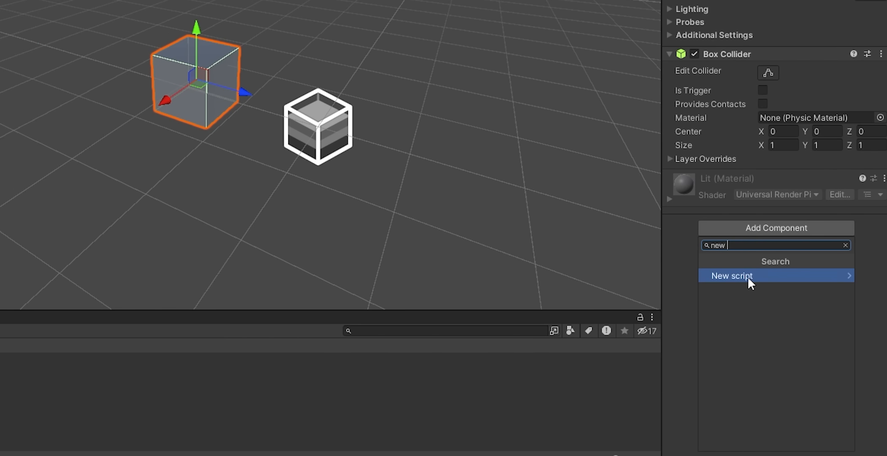
pyautogui.click(730, 275)
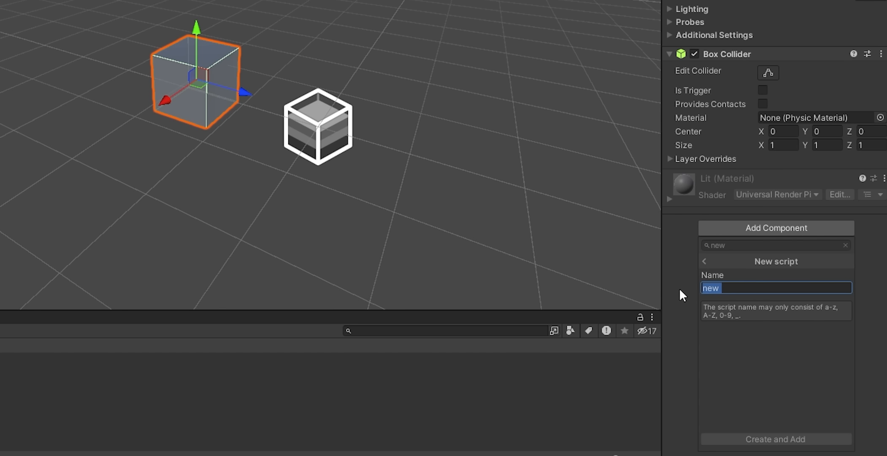
pyautogui.write('CubeMove')
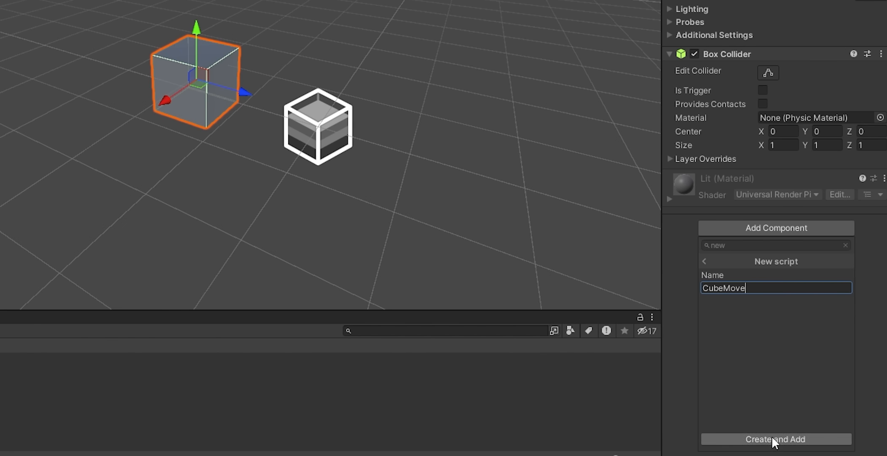
pyautogui.click(776, 439)
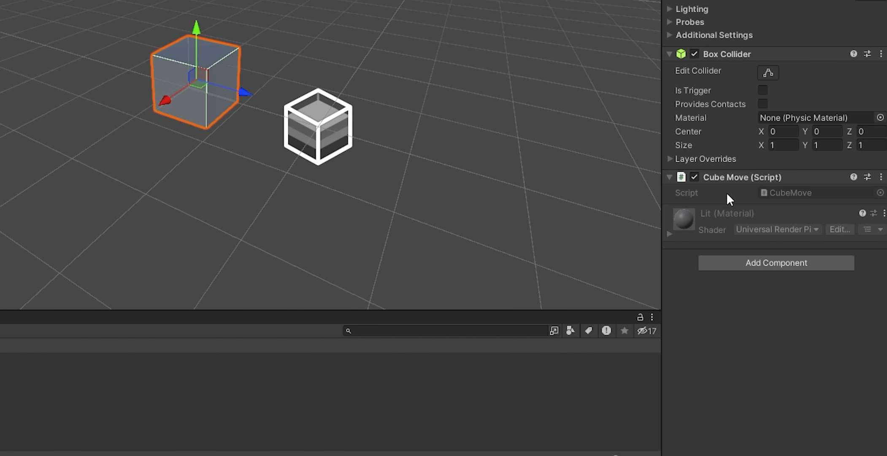
pyautogui.click(669, 177)
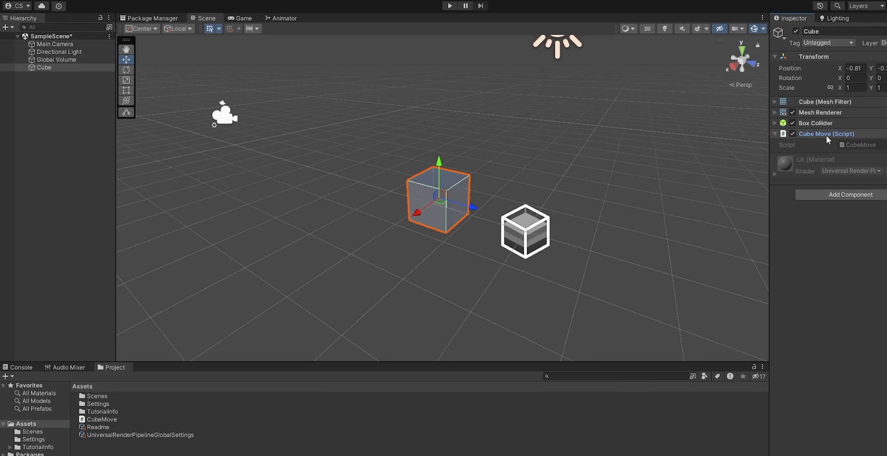
# Step: Locate the CubeMove asset in the Project panel and open it in the code editor
pyautogui.click(102, 419)
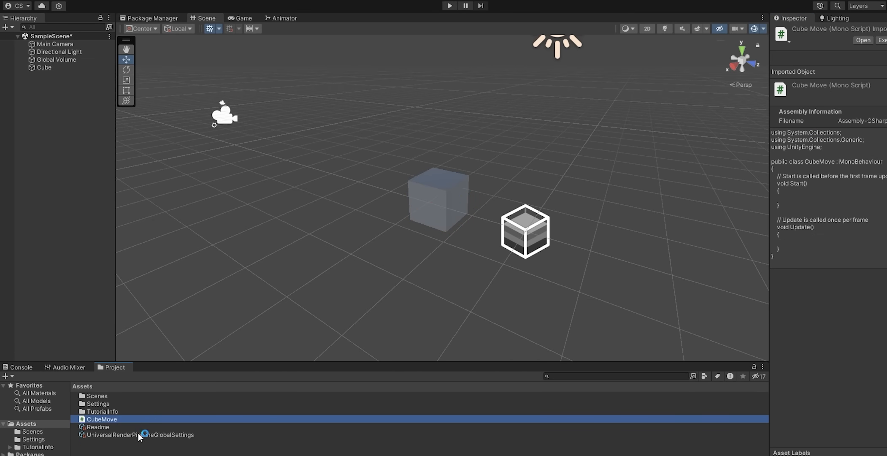
pyautogui.doubleClick(102, 419)
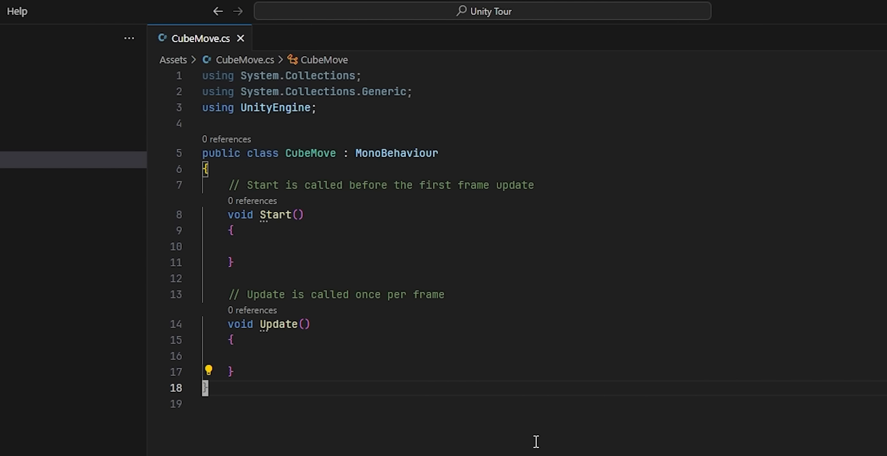
pyautogui.moveTo(310, 272)
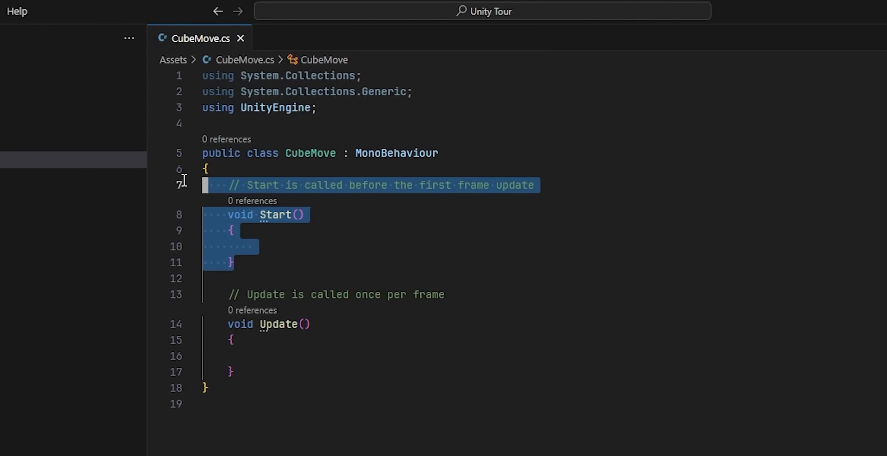
# Step: Remove Start and declare moveInput as a Vector3 from Horizontal and Vertical Input.GetAxis, with a comment
pyautogui.press('Delete')
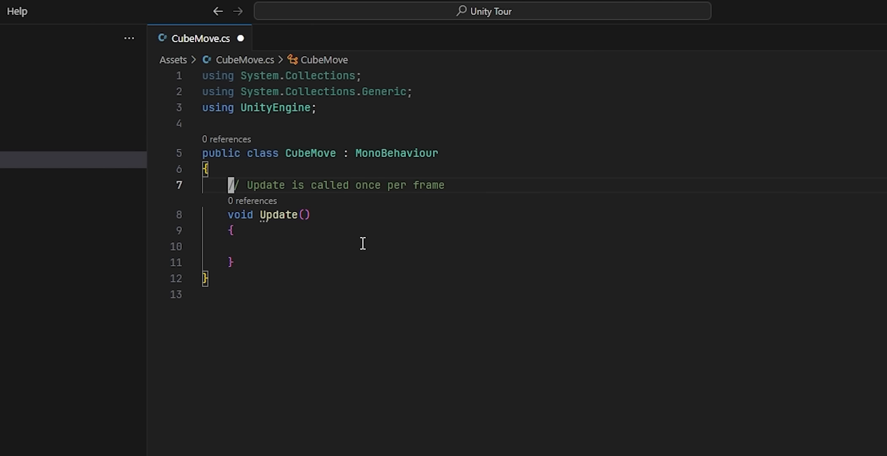
pyautogui.write('var move')
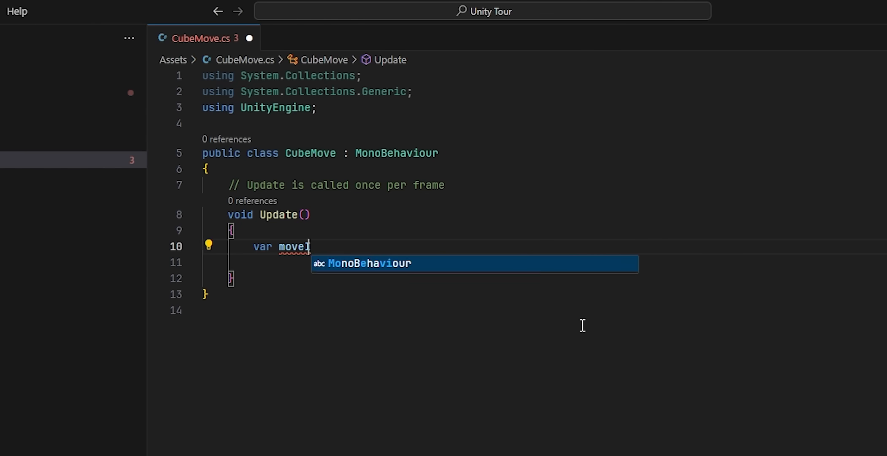
pyautogui.write('Input = new Vector3(Inu')
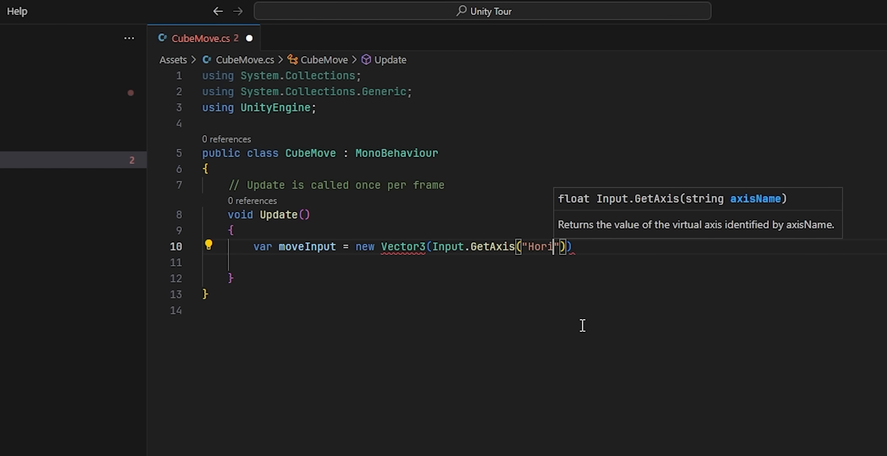
pyautogui.write('zontal"), Input.')
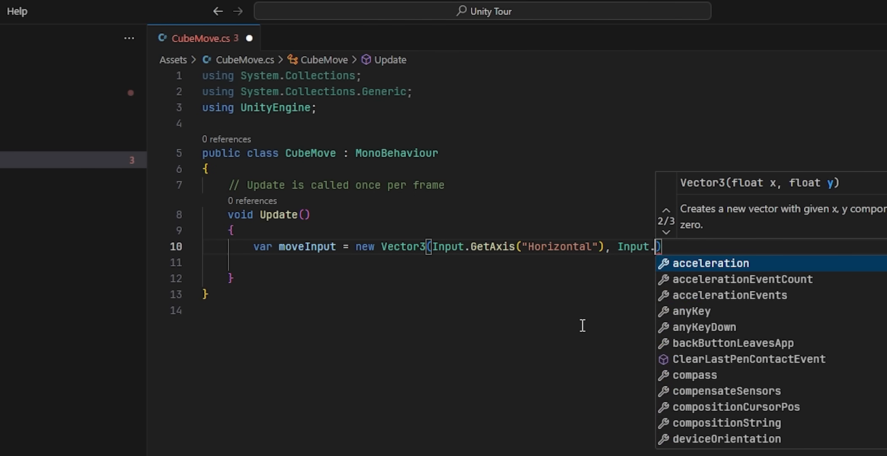
pyautogui.write('GetAxis("Vertical")')
pyautogui.write('// Use')
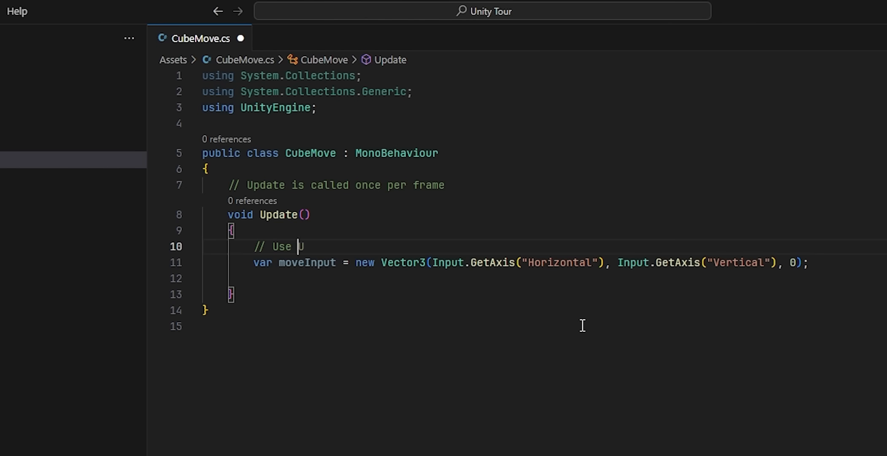
pyautogui.write("nity's input system t")
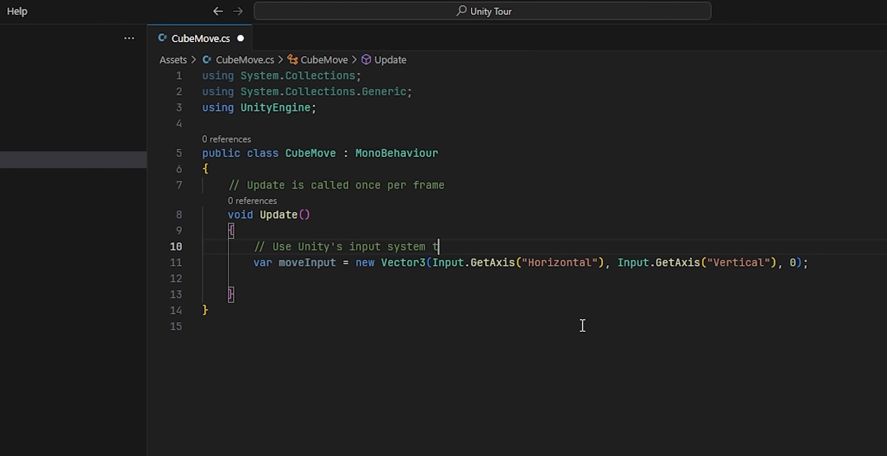
pyautogui.write('o get the desired move direction.')
pyautogui.write('// Store it as a vector.')
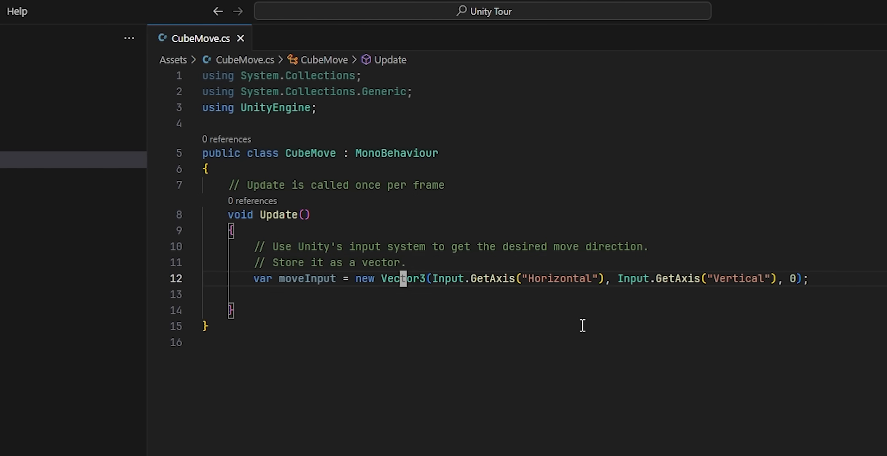
# Step: Add transform.position += moveInput * 30f * Time.deltaTime with a comment about the transform's position
pyautogui.press('enter')
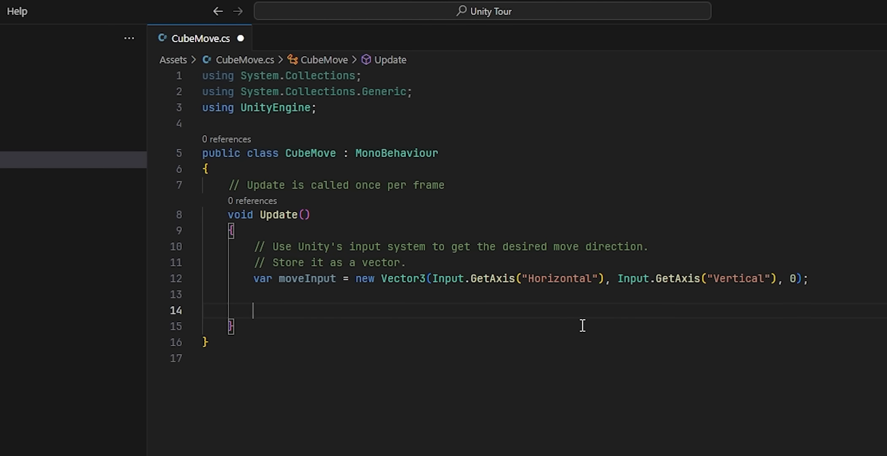
pyautogui.write('tra')
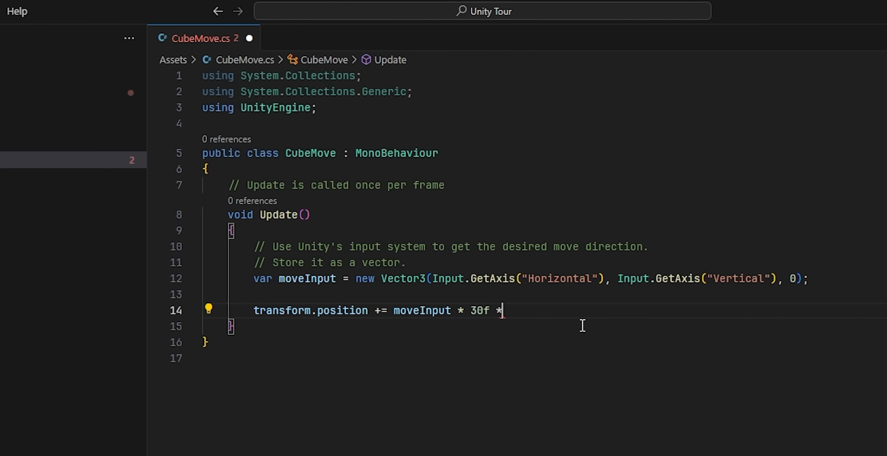
pyautogui.write('Time.deltaTime;')
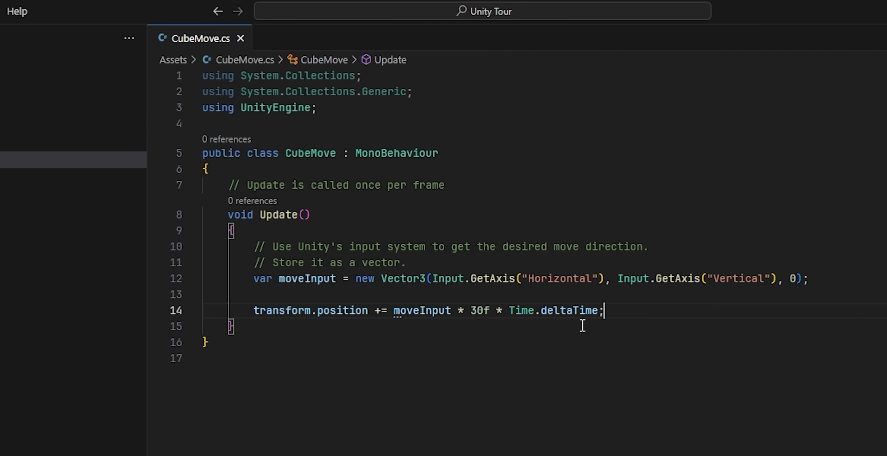
pyautogui.write('// Move the cube by changing the')
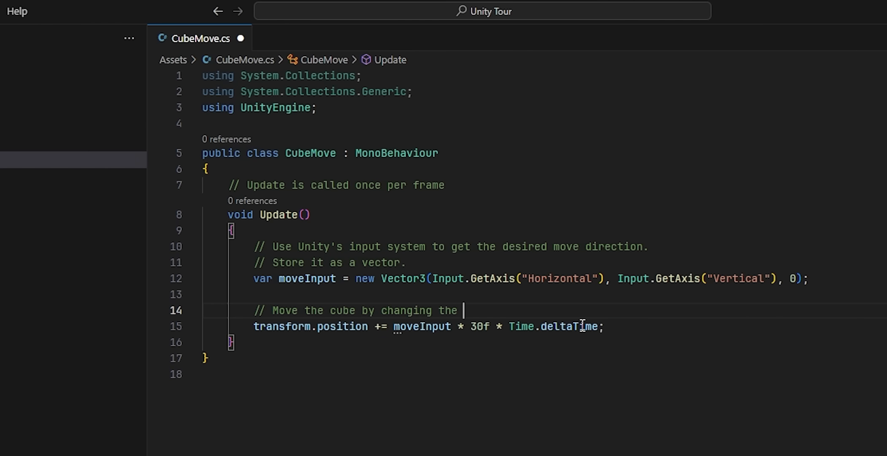
pyautogui.write('position field of the transform co')
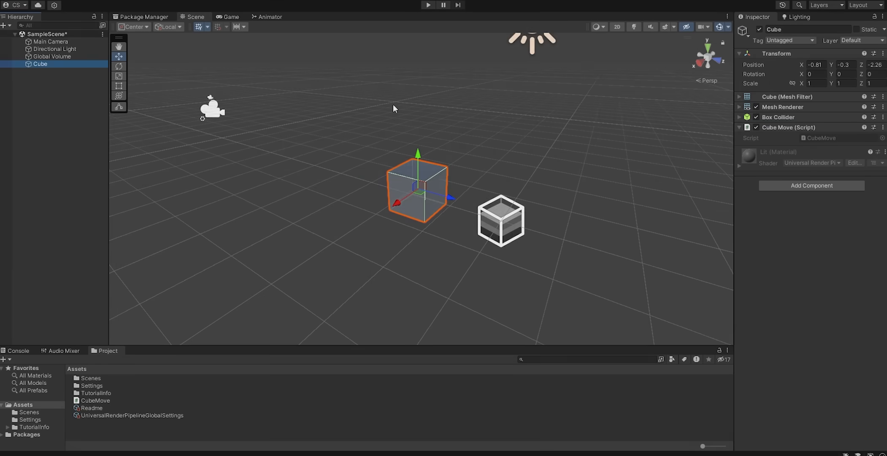
# Step: Play the scene briefly, stop it, and show the Game camera view of the cube
pyautogui.click(428, 4)
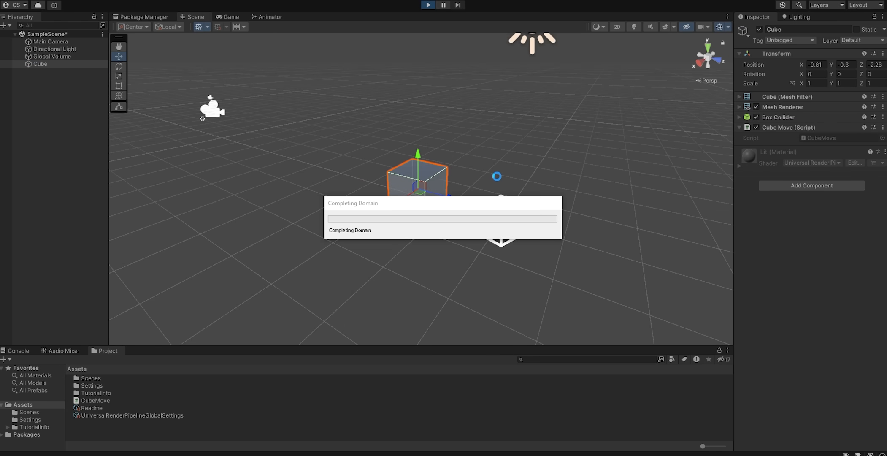
pyautogui.click(428, 4)
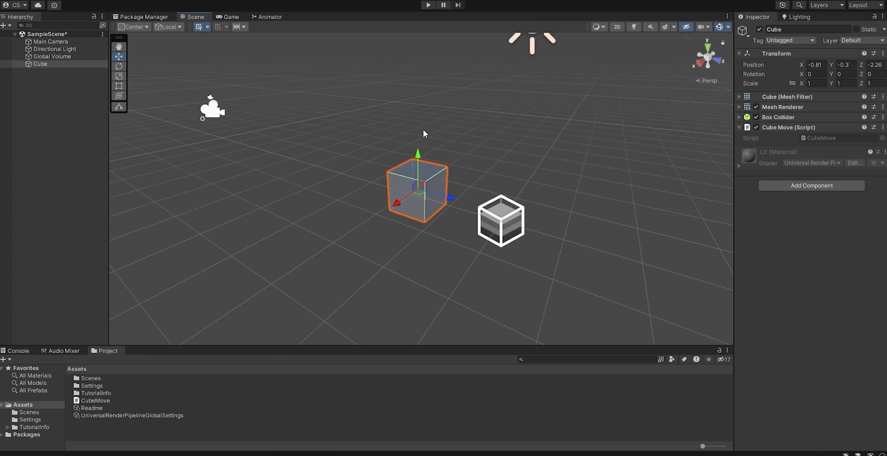
pyautogui.click(230, 16)
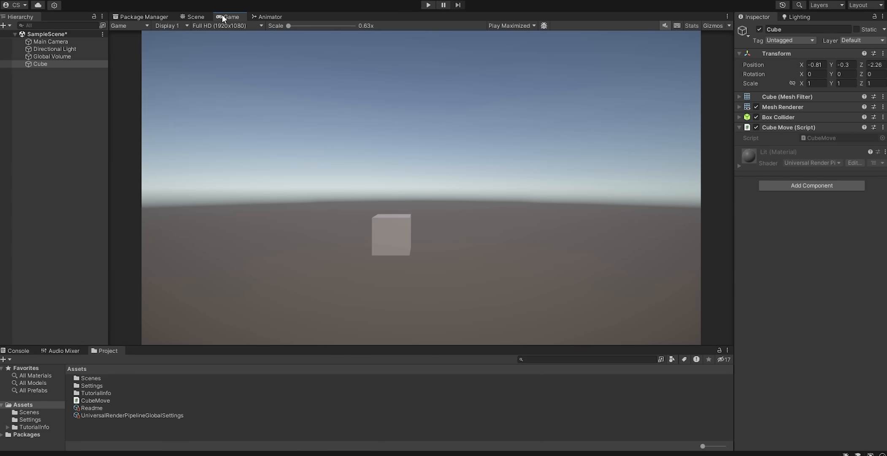
# Step: Play the game and move the cube with WASD to test CubeMove
pyautogui.click(195, 16)
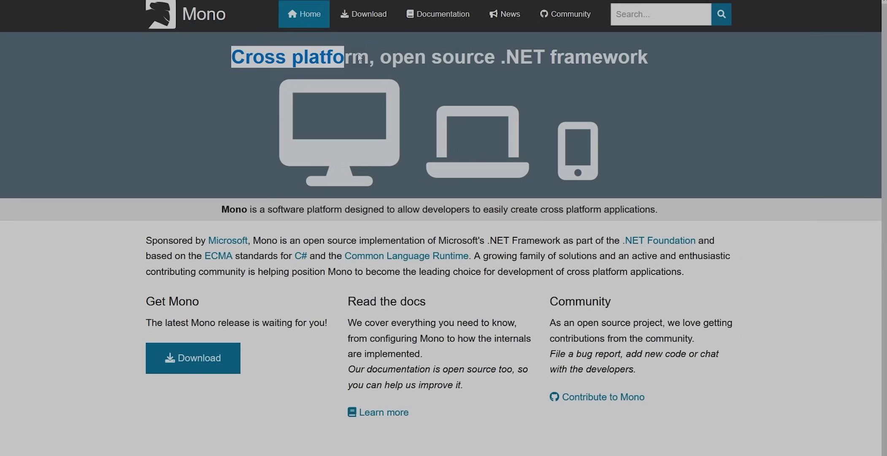
pyautogui.click(167, 242)
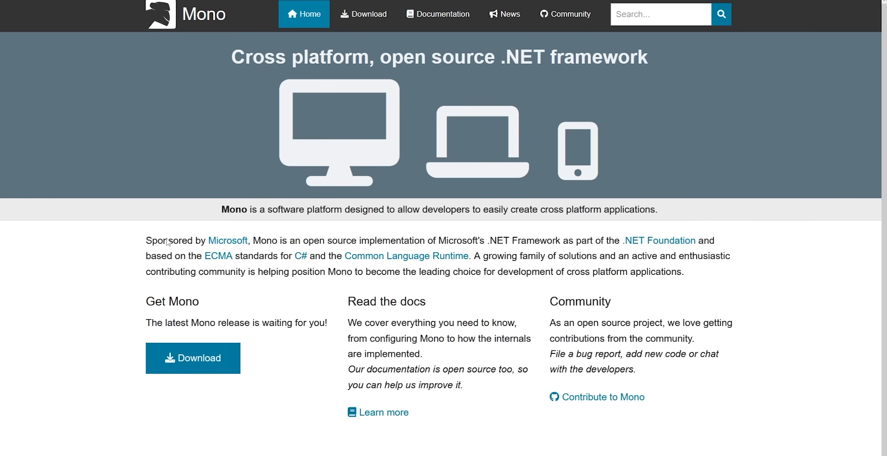
pyautogui.moveTo(146, 240); pyautogui.dragTo(516, 239)
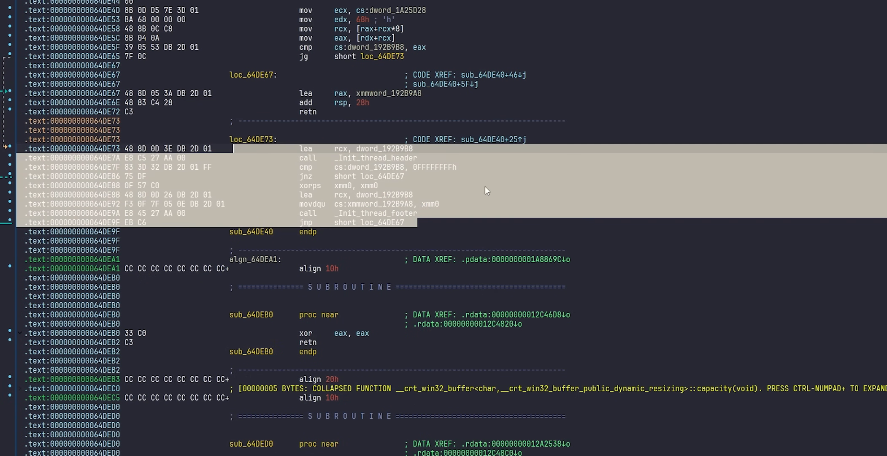
# Step: Scroll through the IDA disassembly and the decompiled pseudocode listing of the function
pyautogui.scroll(-3)
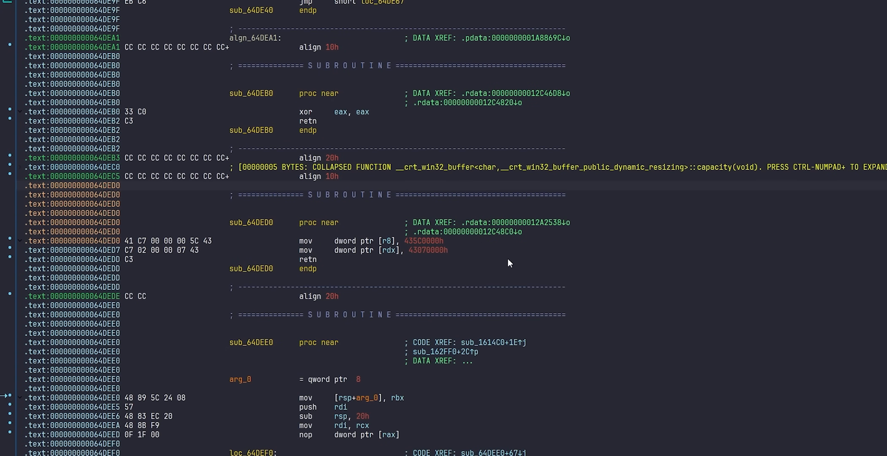
pyautogui.scroll(-3)
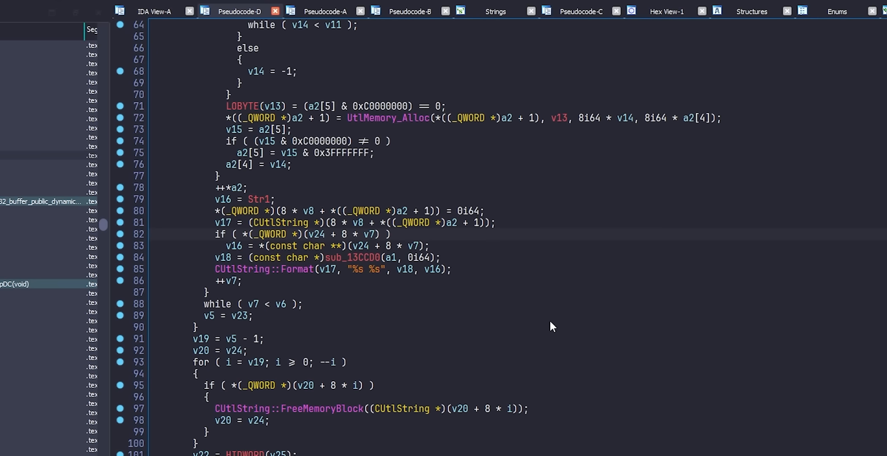
pyautogui.scroll(-3)
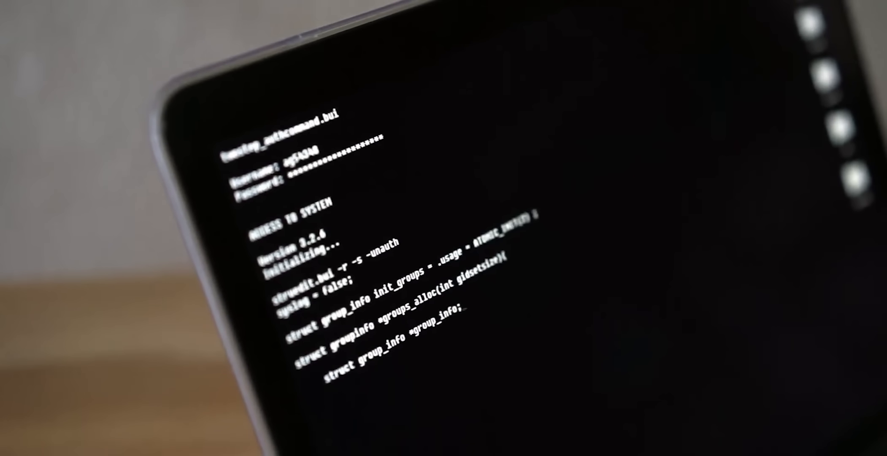
pyautogui.scroll(-3)
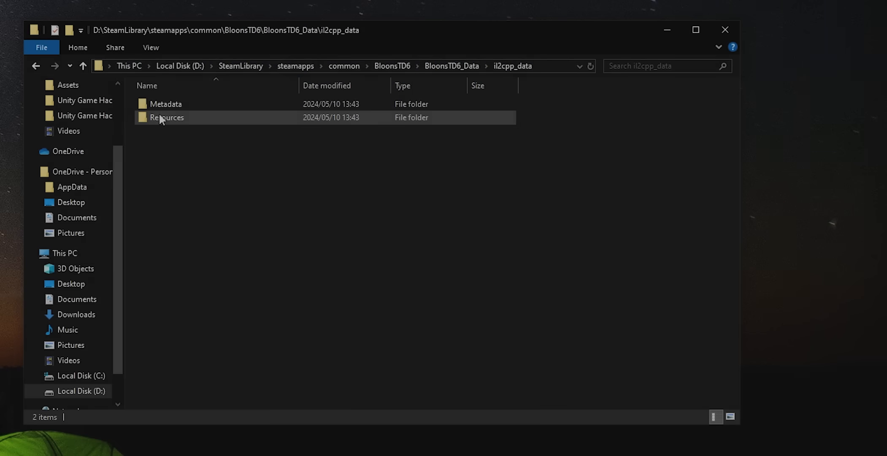
# Step: Enter the Metadata folder under il2cpp_data, revealing global-metadata.dat
pyautogui.doubleClick(165, 104)
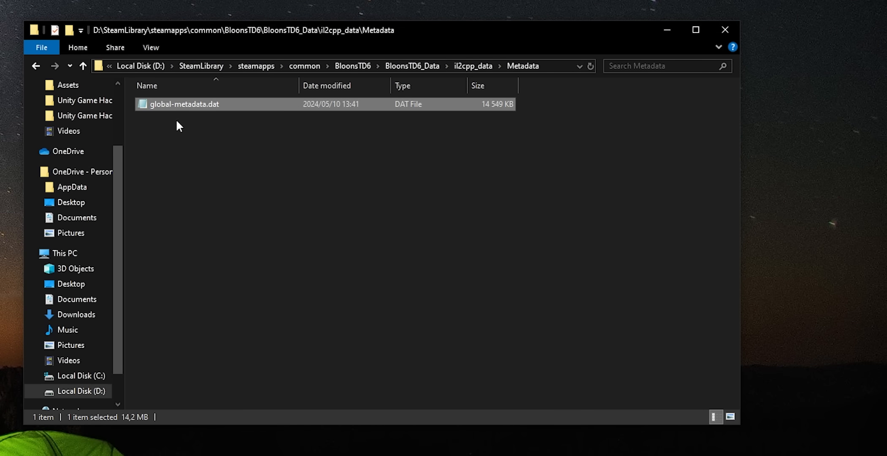
pyautogui.doubleClick(183, 104)
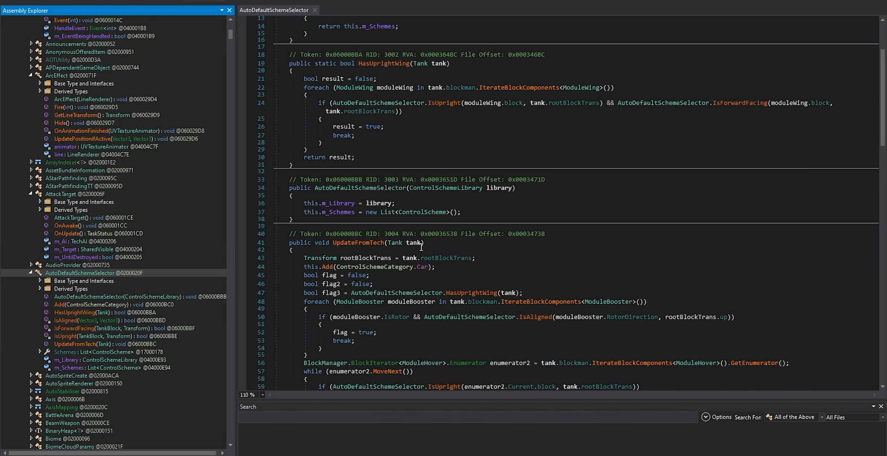
pyautogui.scroll(-3)
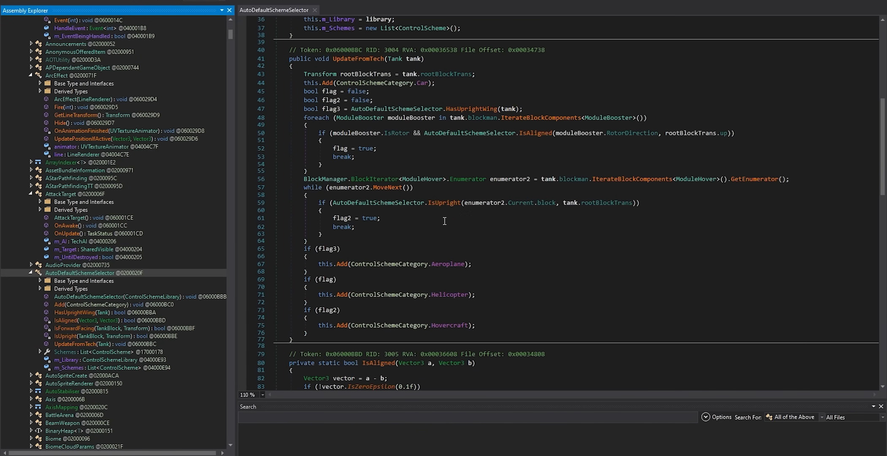
pyautogui.scroll(-3)
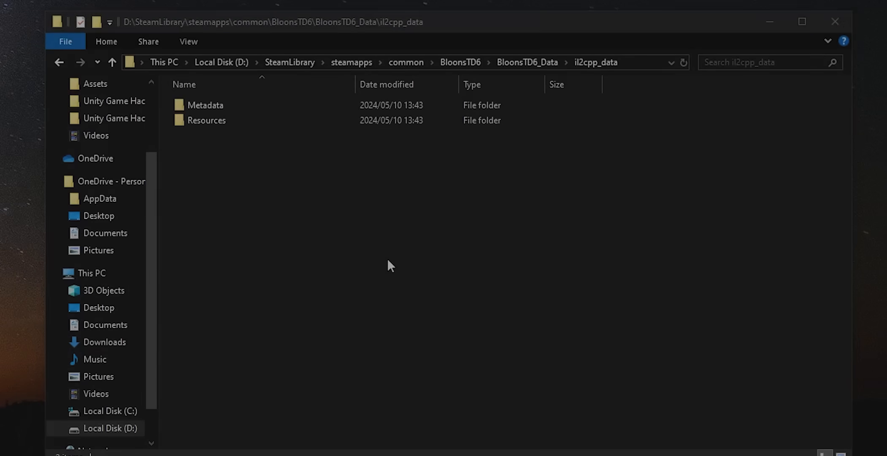
# Step: Open global-metadata.dat in Notepad via Edit, showing unreadable binary content
pyautogui.doubleClick(207, 104)
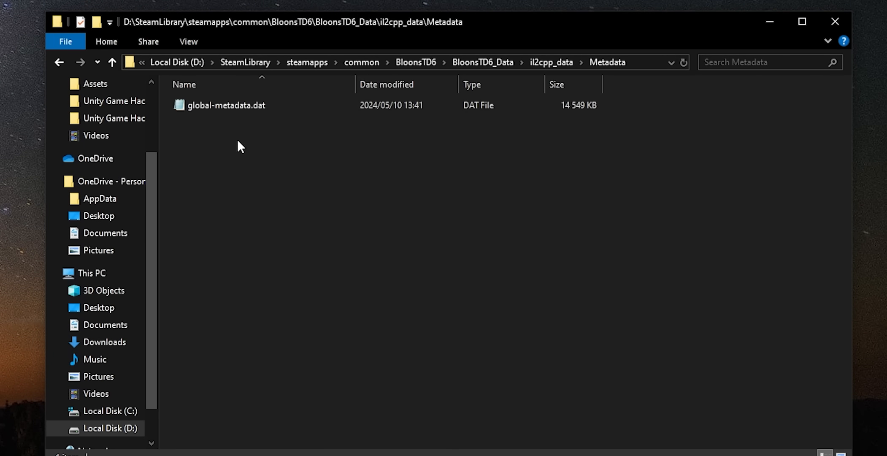
pyautogui.rightClick(226, 106)
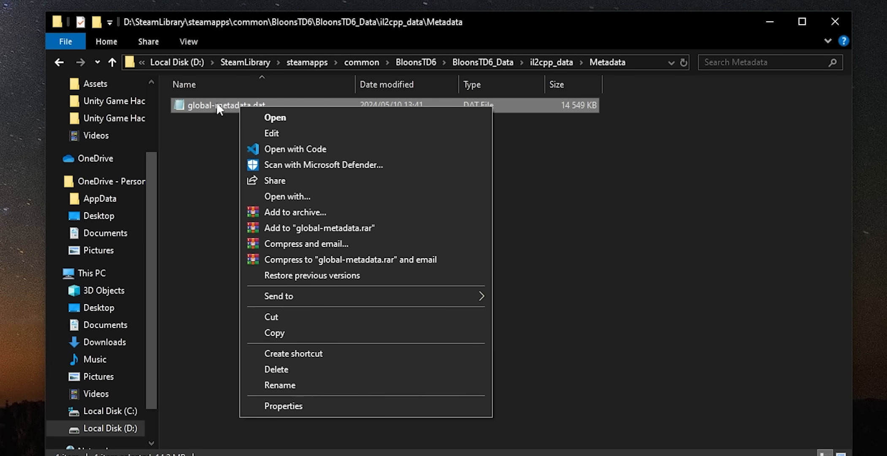
pyautogui.click(275, 117)
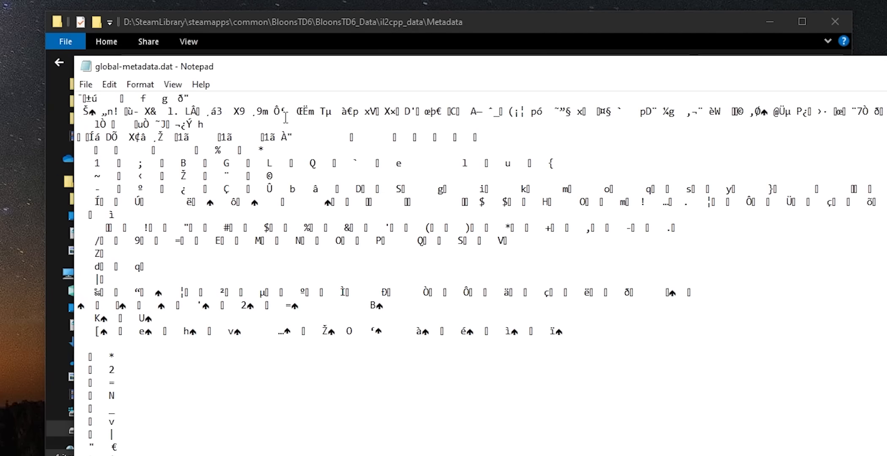